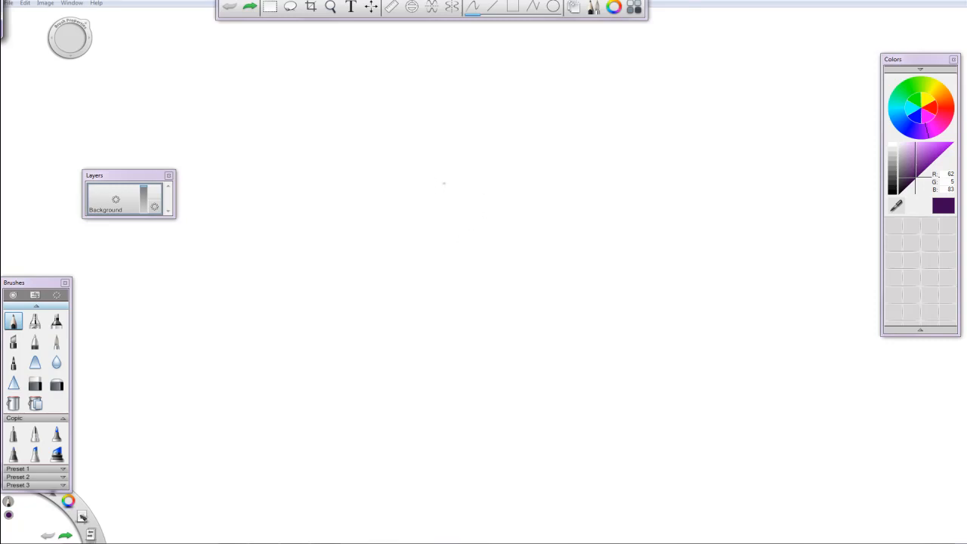
mouse_move(430, 208)
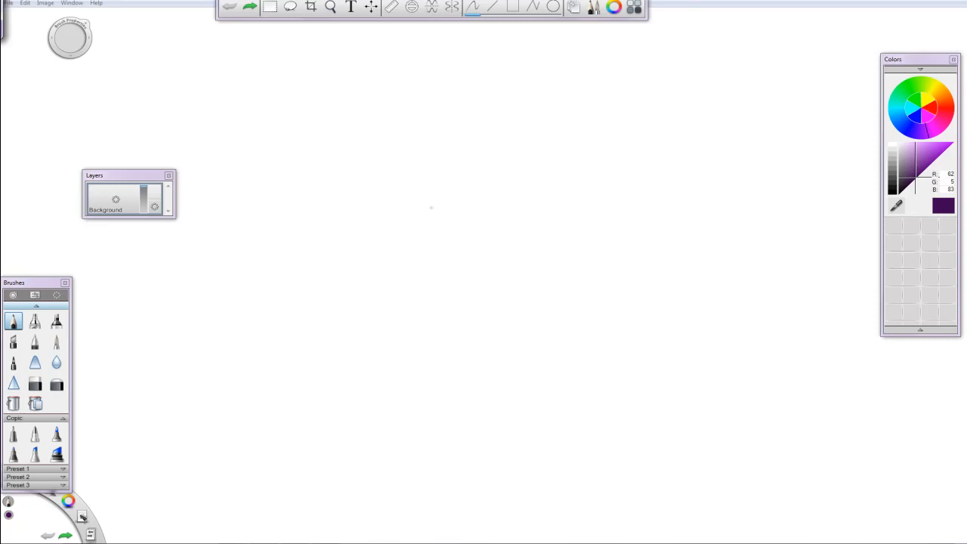
mouse_move(424, 226)
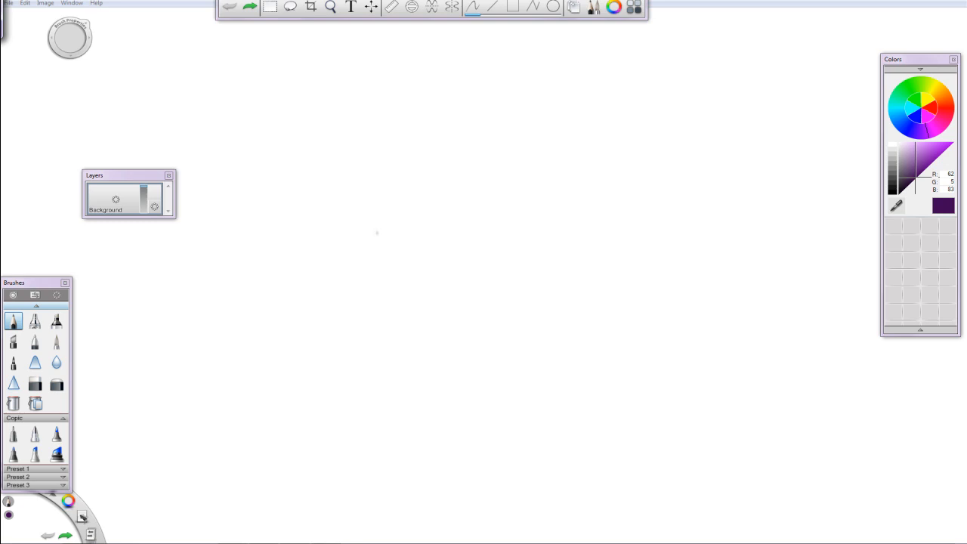
mouse_move(427, 198)
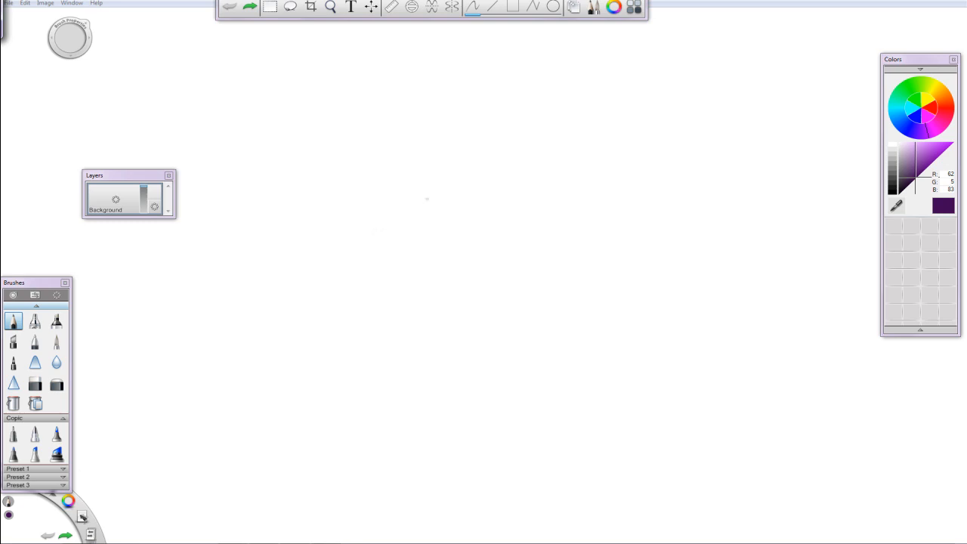
mouse_move(416, 210)
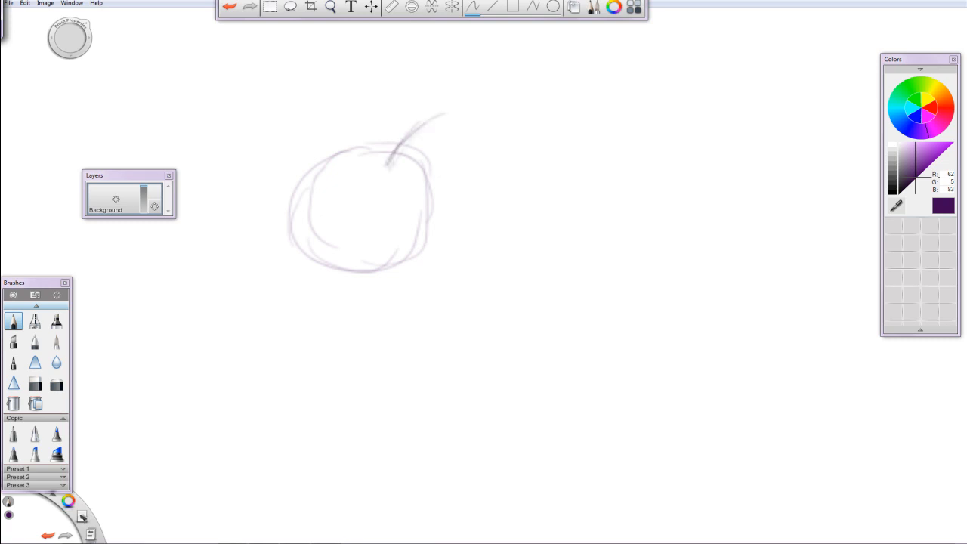
- Pencil a pointed ear atop the head, a vertical neck line, and a boxy muzzle
drag(389, 159, 435, 125)
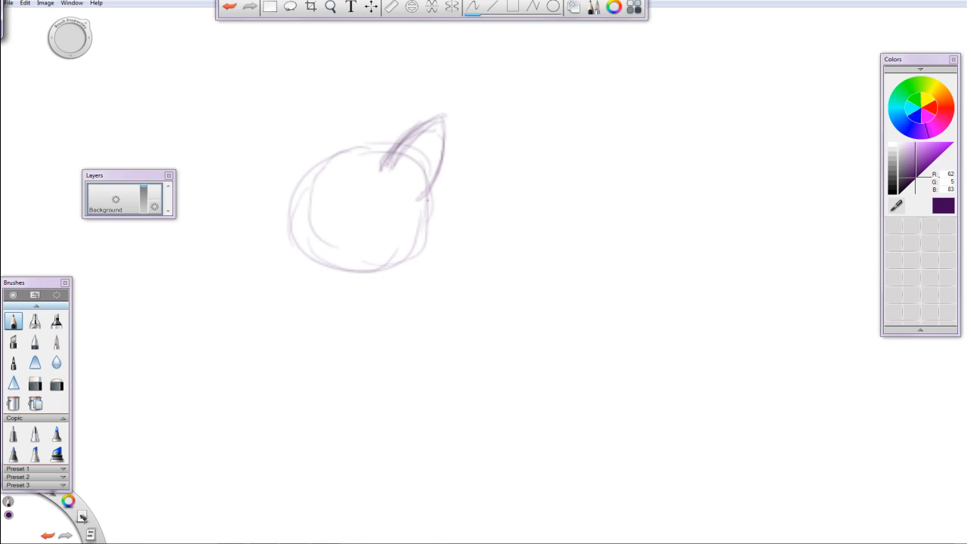
drag(425, 200, 421, 317)
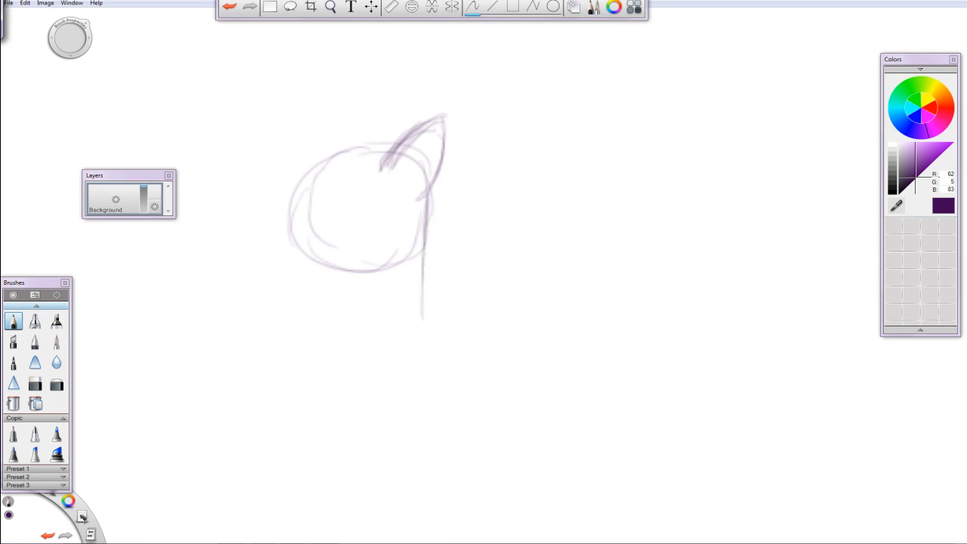
drag(430, 211, 427, 363)
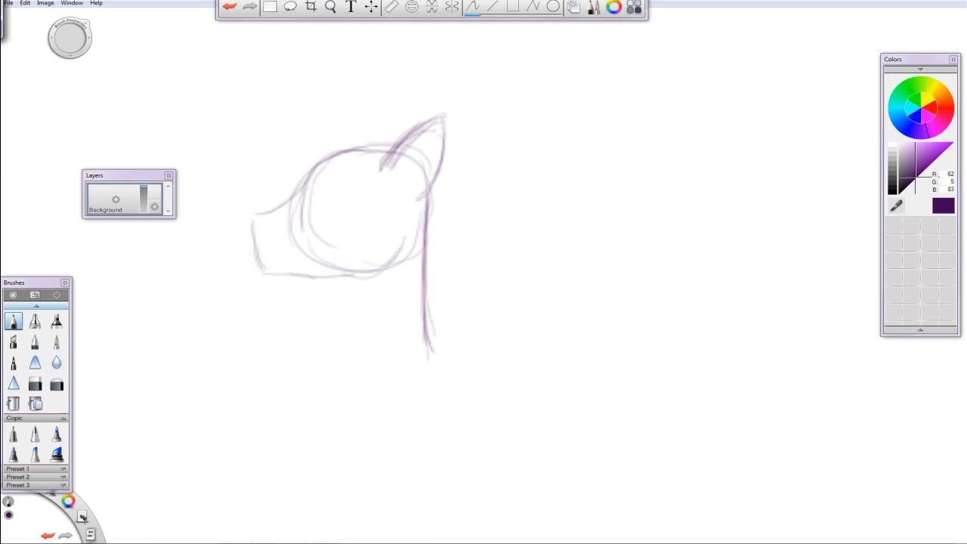
- Undo the boxy muzzle and draw the front neck line below the snout
key(ctrl)
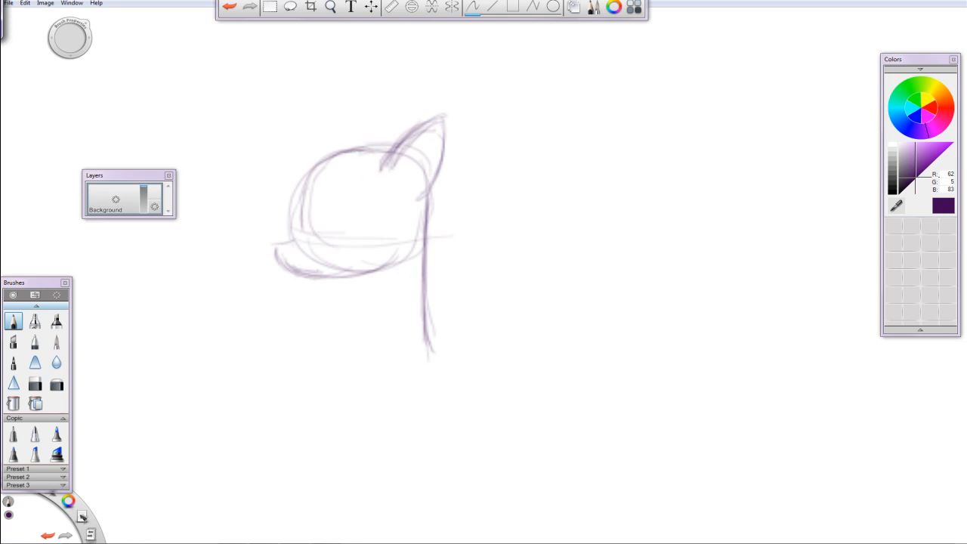
drag(272, 234, 343, 155)
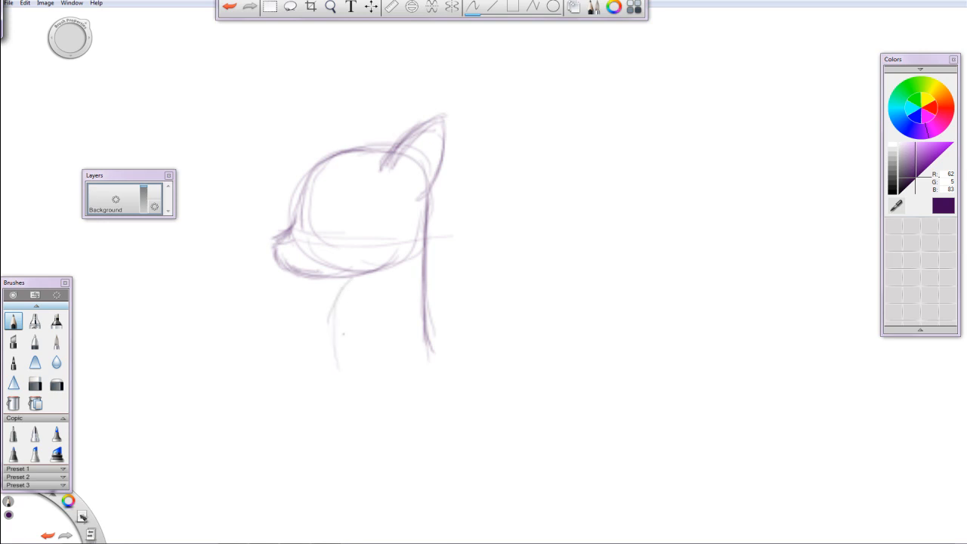
- Redraw the neck front curving into the chest, then extend a belly line rightward
drag(340, 294, 359, 397)
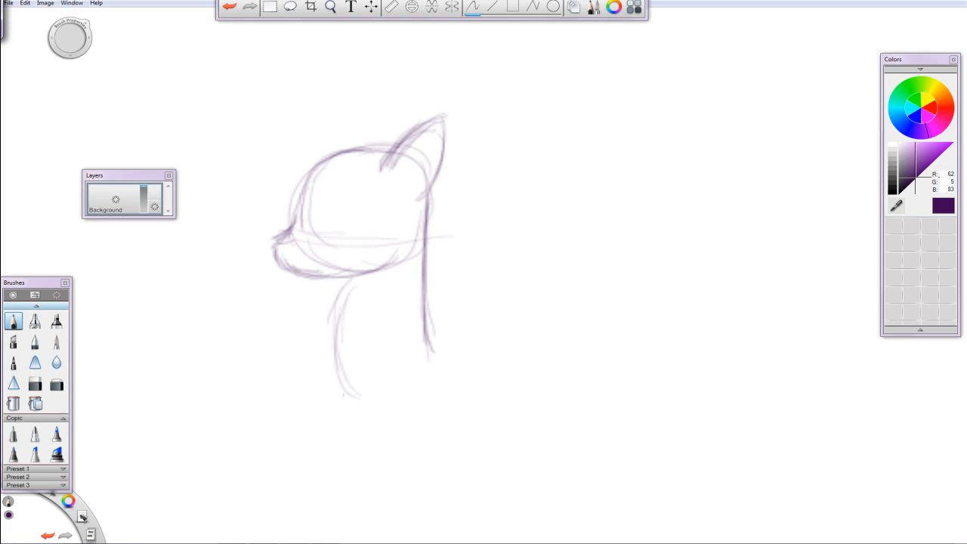
key(ctrl)
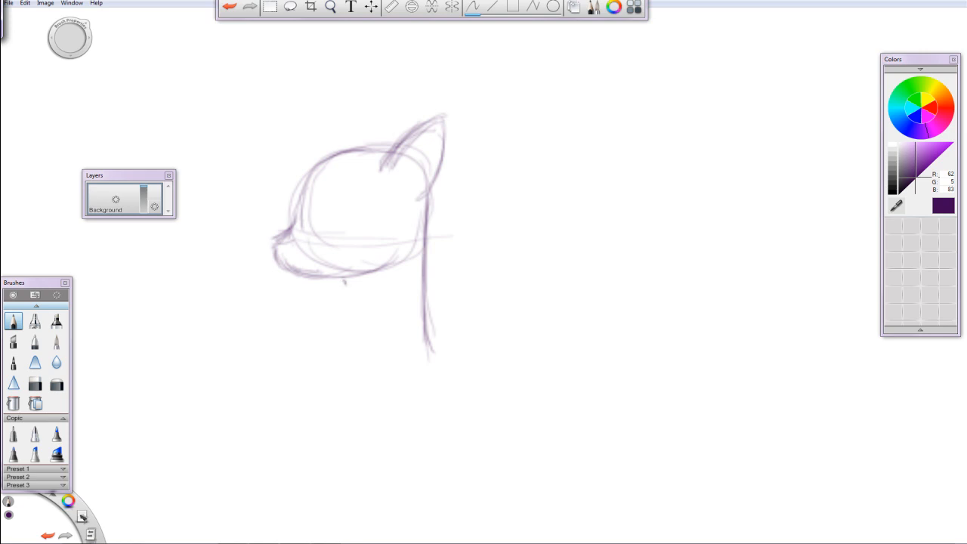
drag(347, 291, 329, 367)
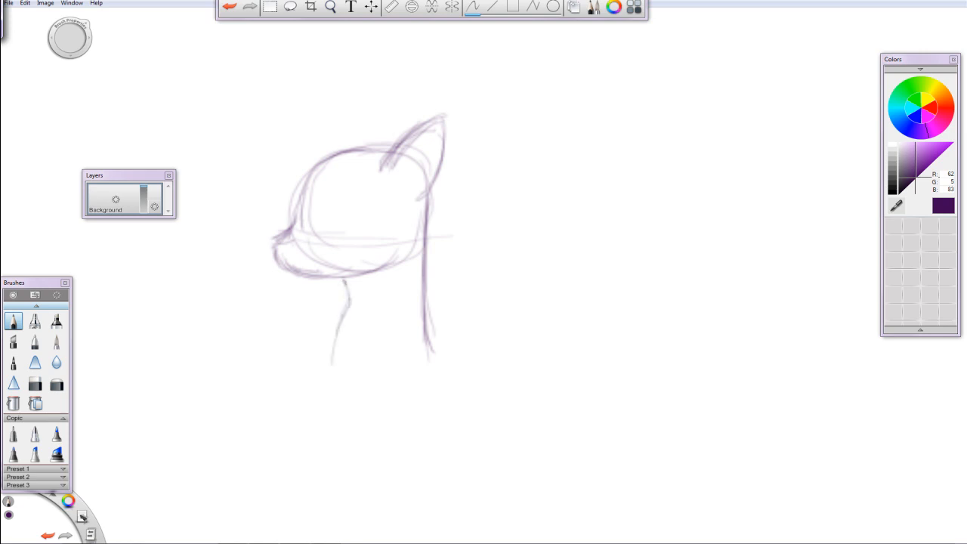
drag(344, 283, 358, 404)
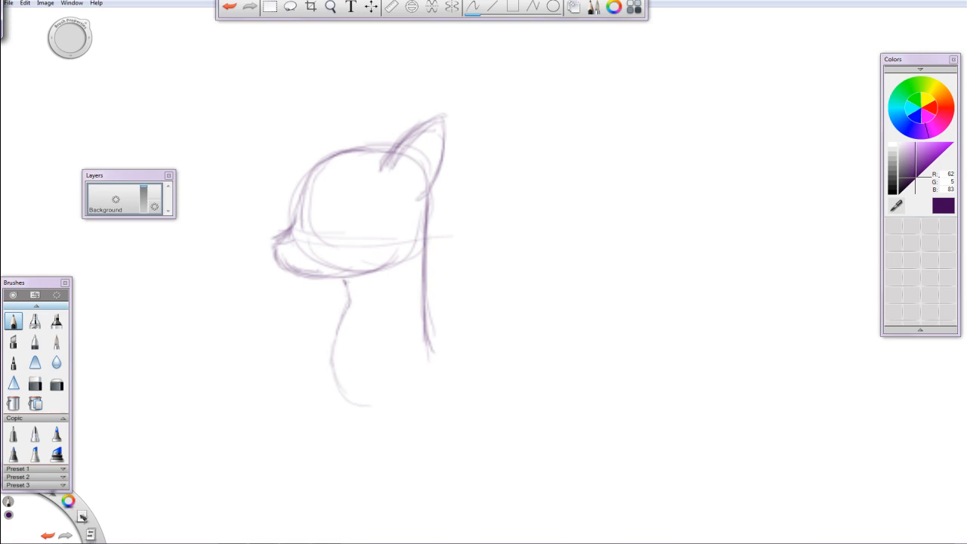
drag(344, 283, 378, 385)
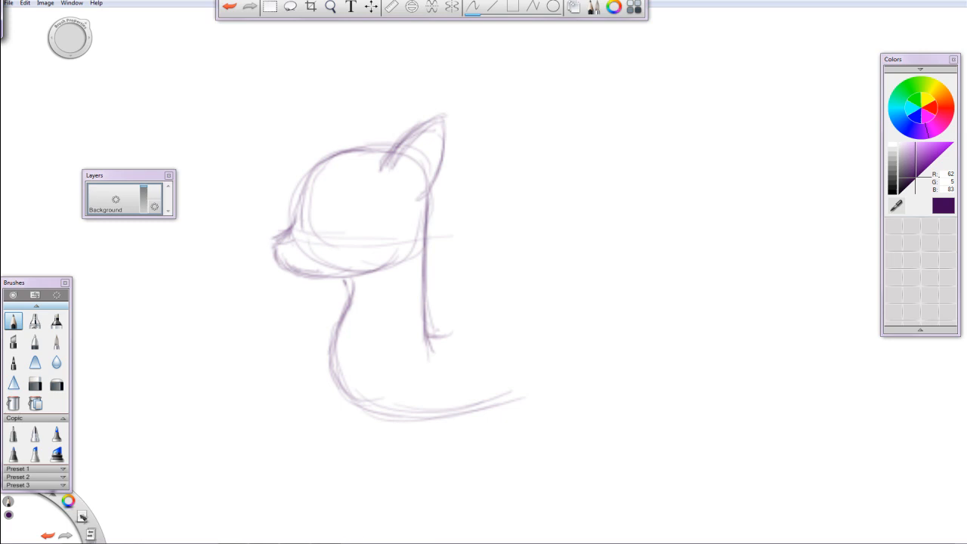
- Draw and reinforce the arched back and rump, then doodle a jointed leg reference
drag(430, 340, 498, 317)
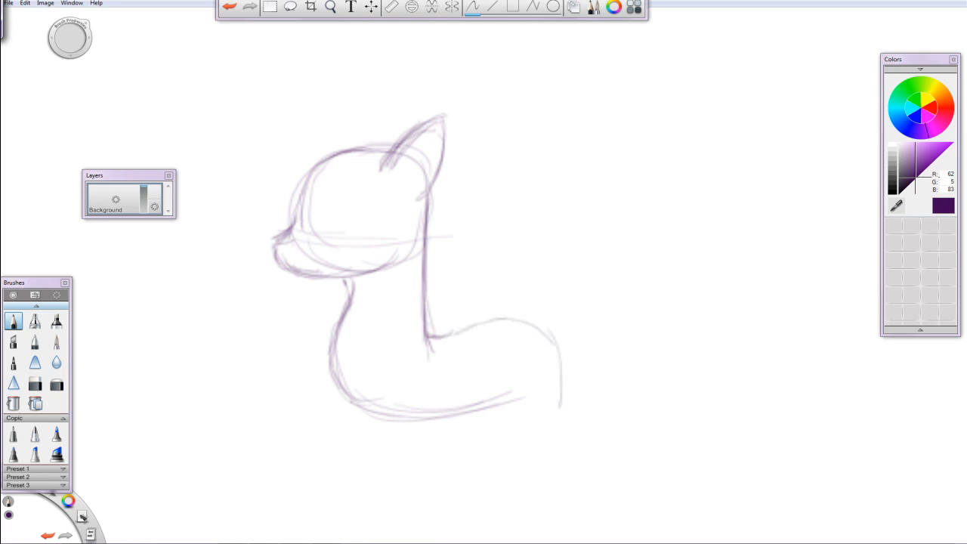
drag(347, 404, 551, 347)
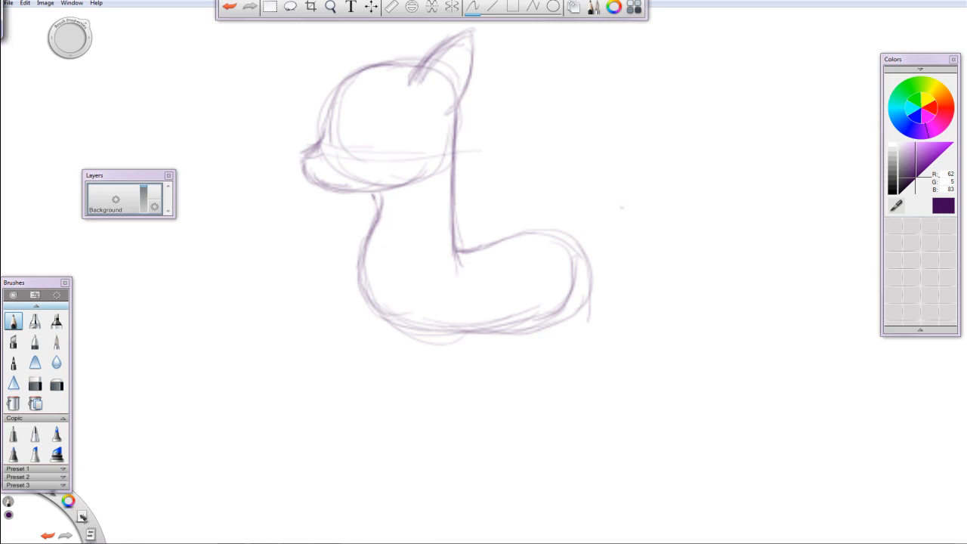
mouse_move(746, 71)
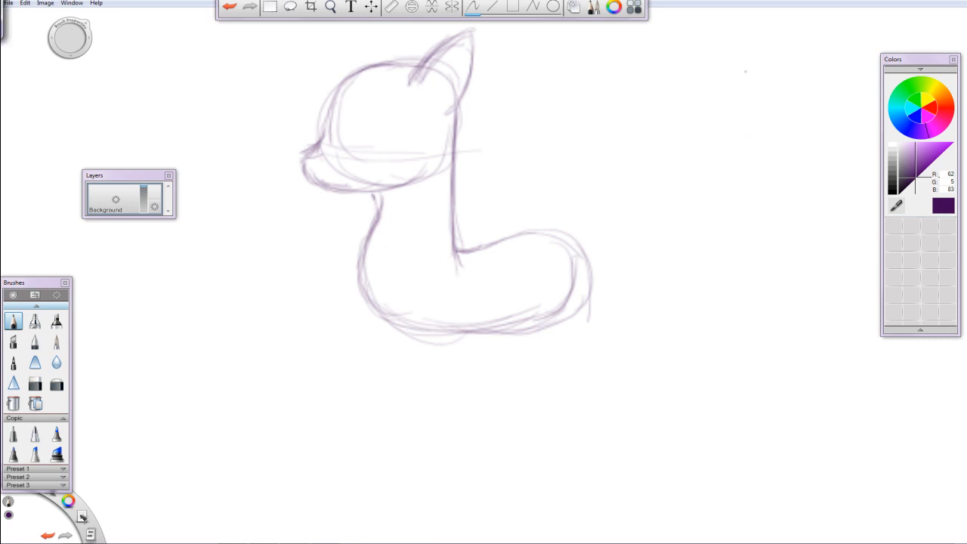
drag(742, 70, 731, 163)
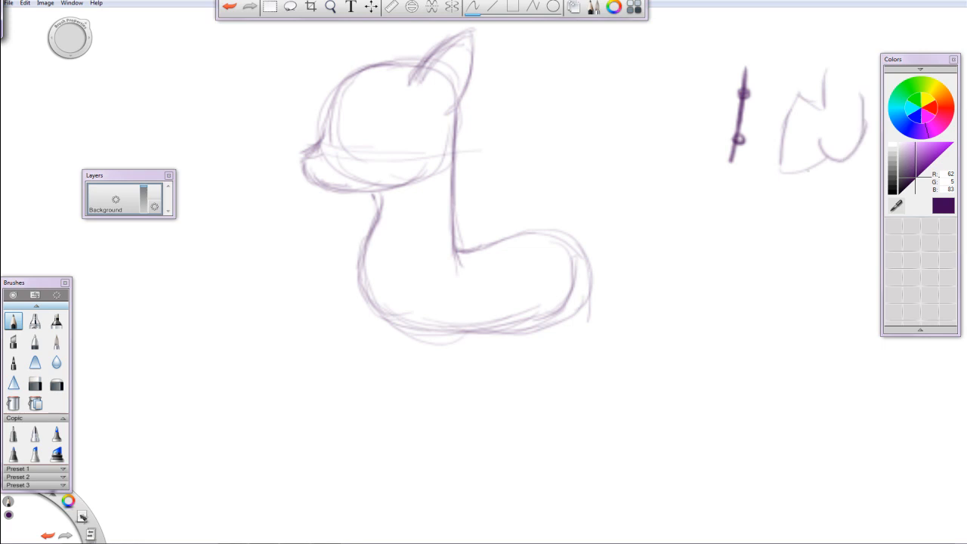
- Doodle a bent leg with circled joints, then sketch a front leg under the chest
drag(849, 82, 837, 126)
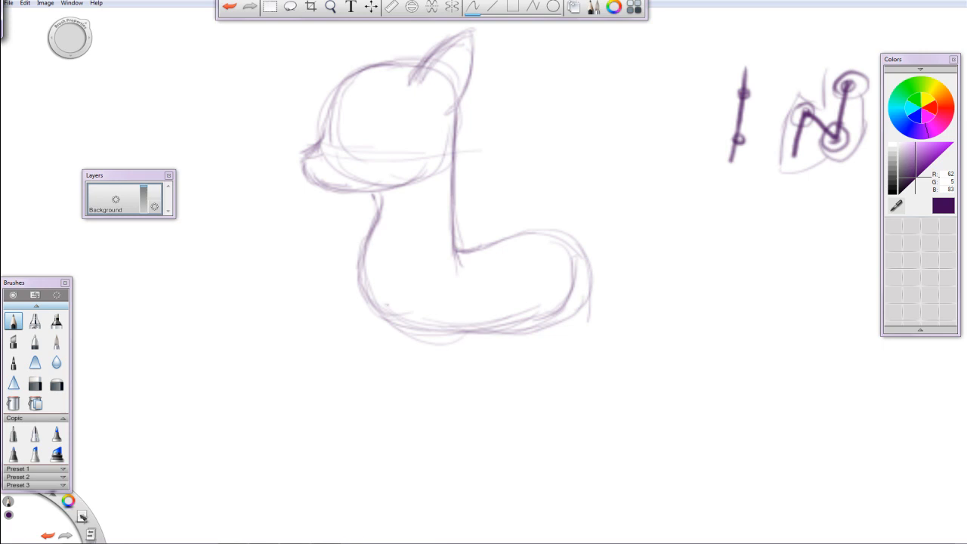
drag(383, 302, 379, 378)
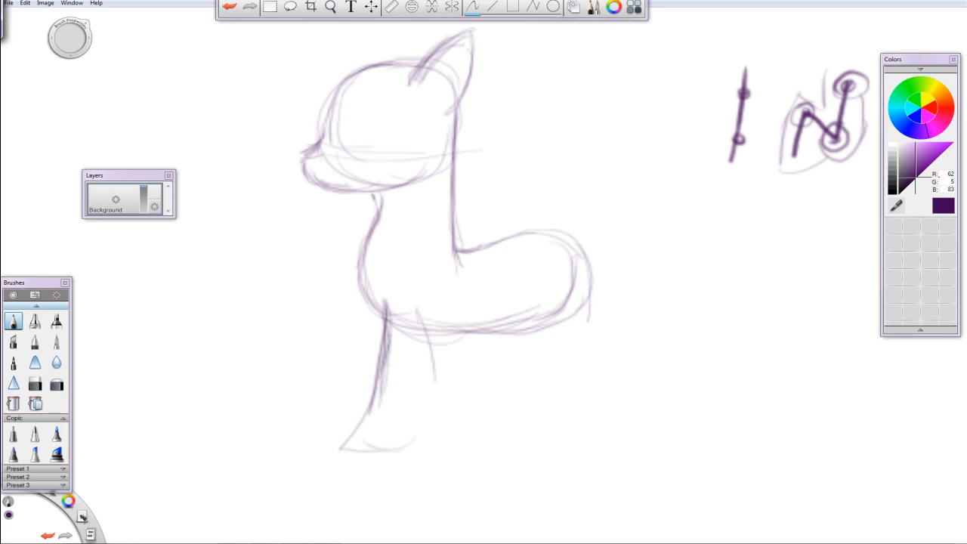
- Pencil the foreleg outline and inner line, shoulder curve, and a forward-angled second foreleg
drag(385, 314, 378, 427)
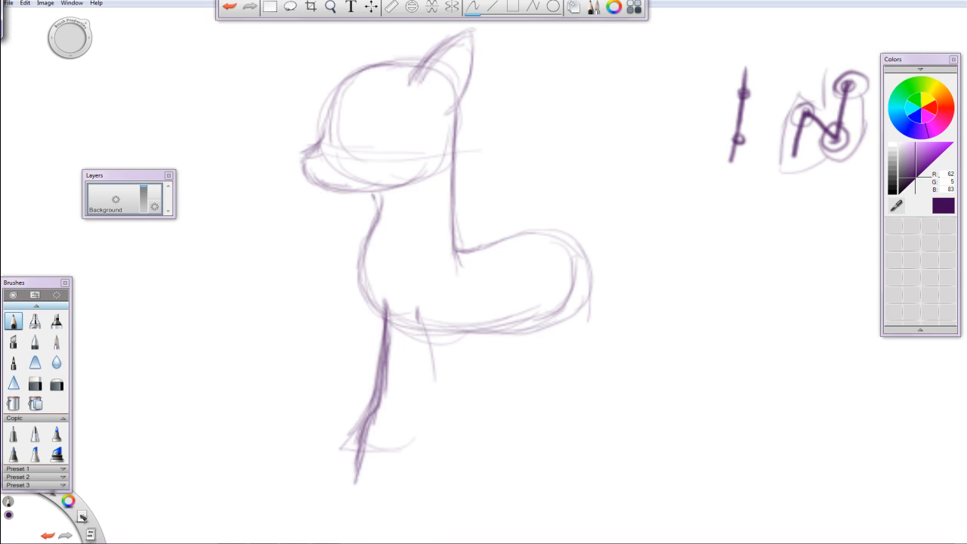
drag(419, 325, 435, 404)
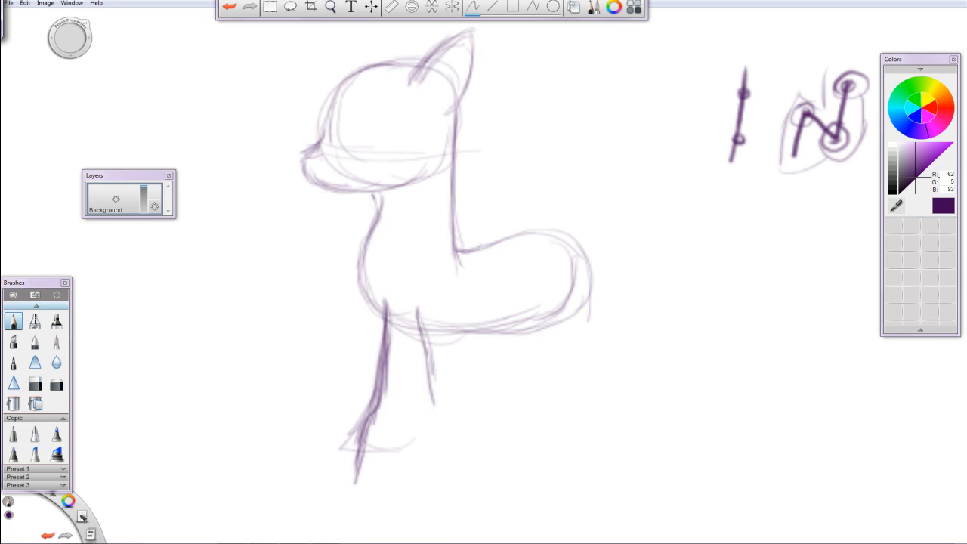
drag(423, 317, 435, 453)
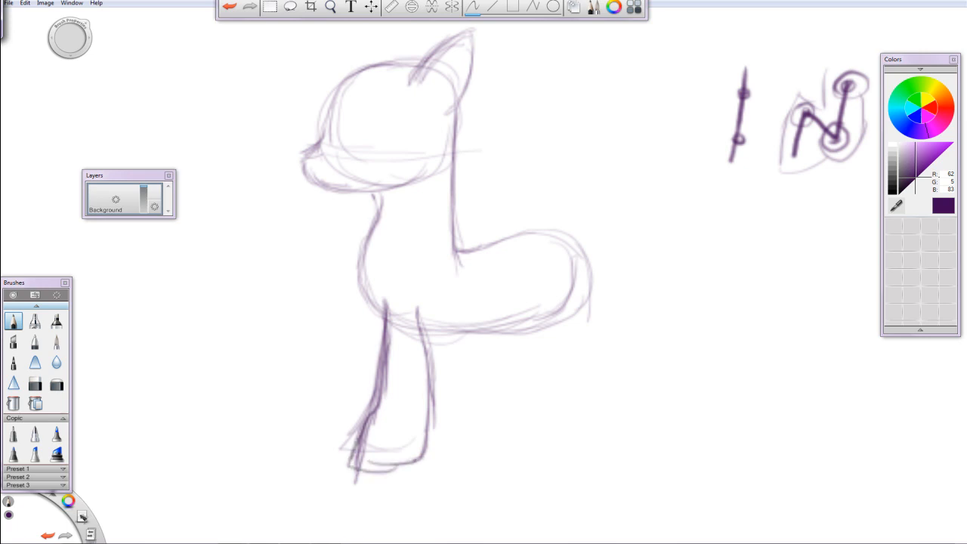
drag(423, 321, 430, 472)
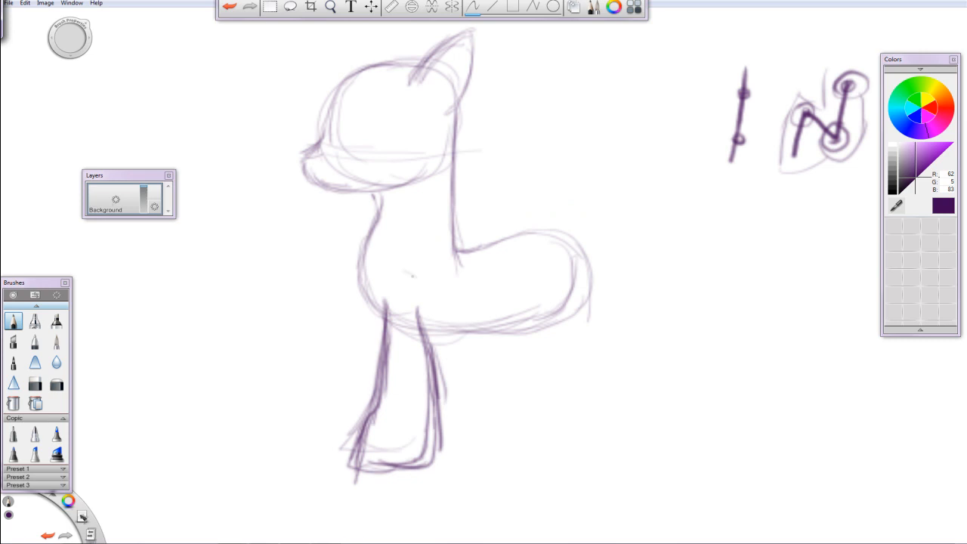
drag(392, 278, 419, 274)
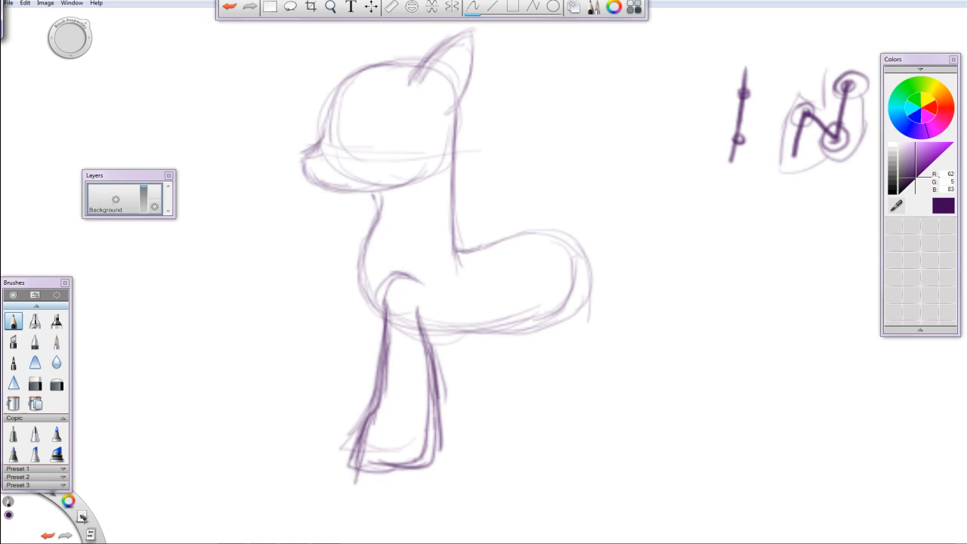
drag(386, 298, 332, 468)
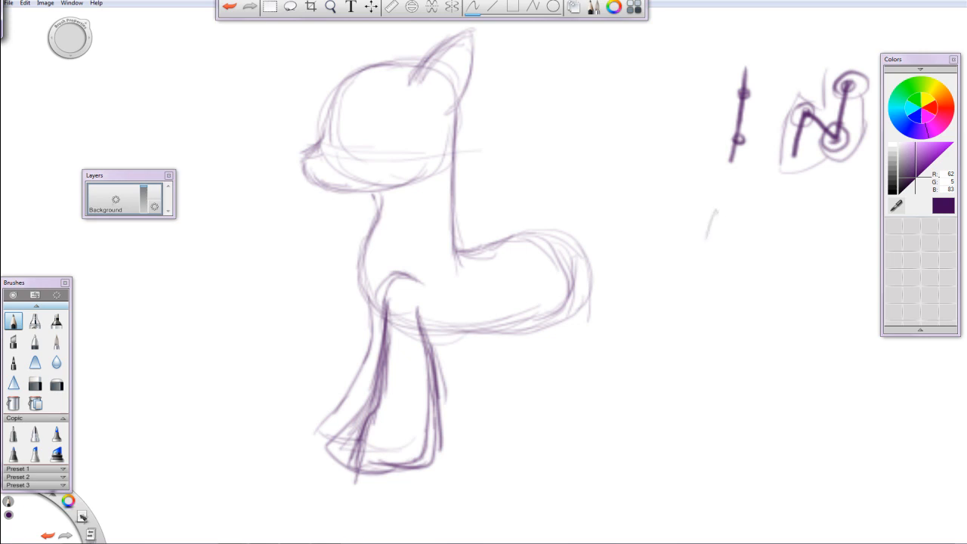
- Doodle a rounded leg study with marked joints on the right and rough in hind legs
drag(710, 219, 713, 280)
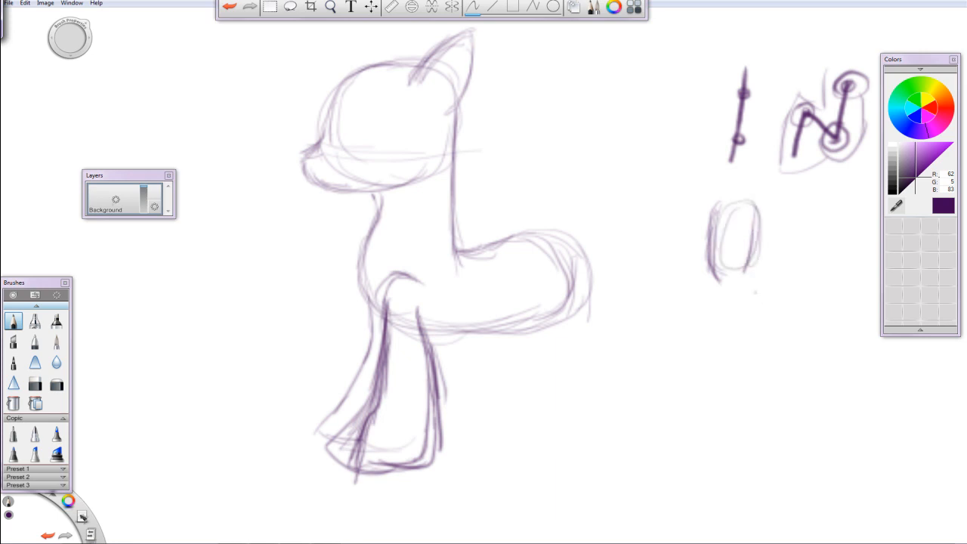
drag(729, 283, 744, 340)
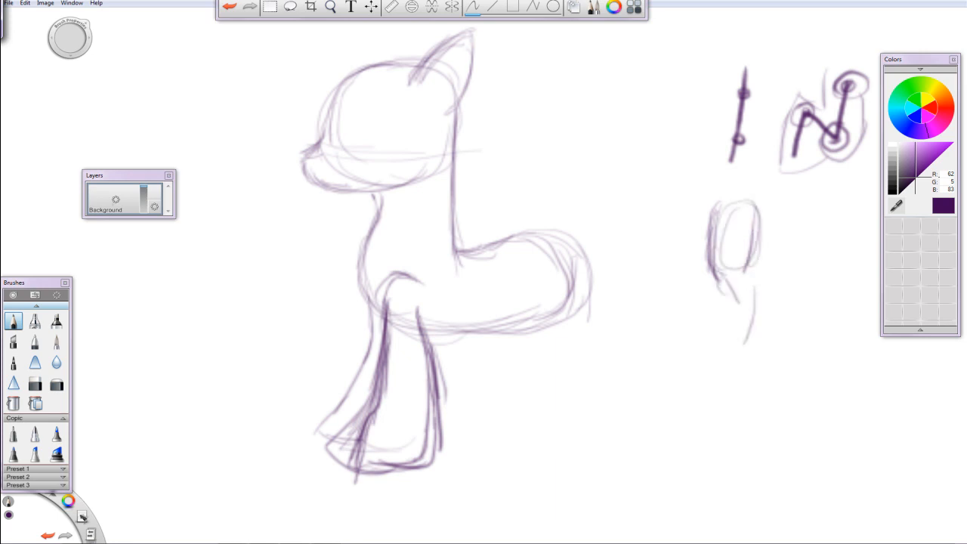
drag(725, 295, 740, 370)
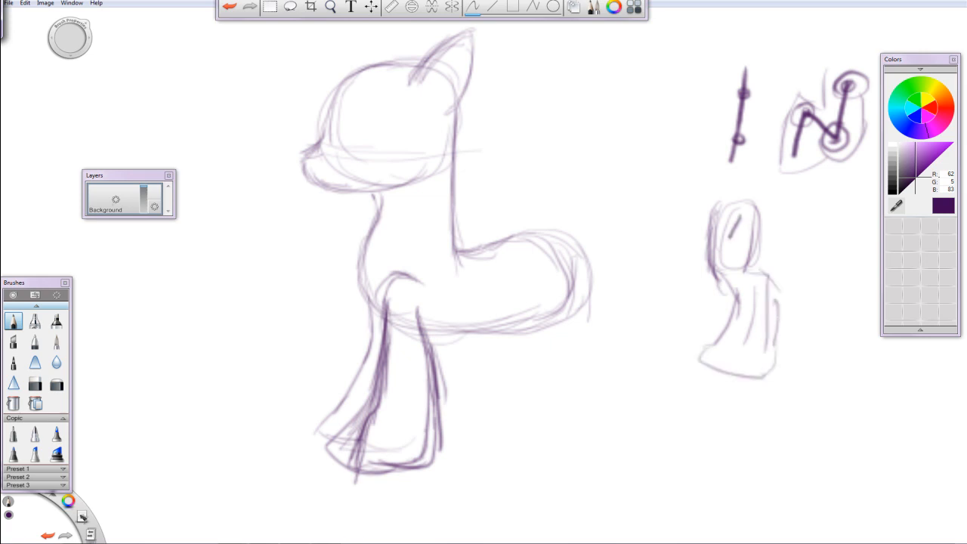
drag(745, 208, 744, 351)
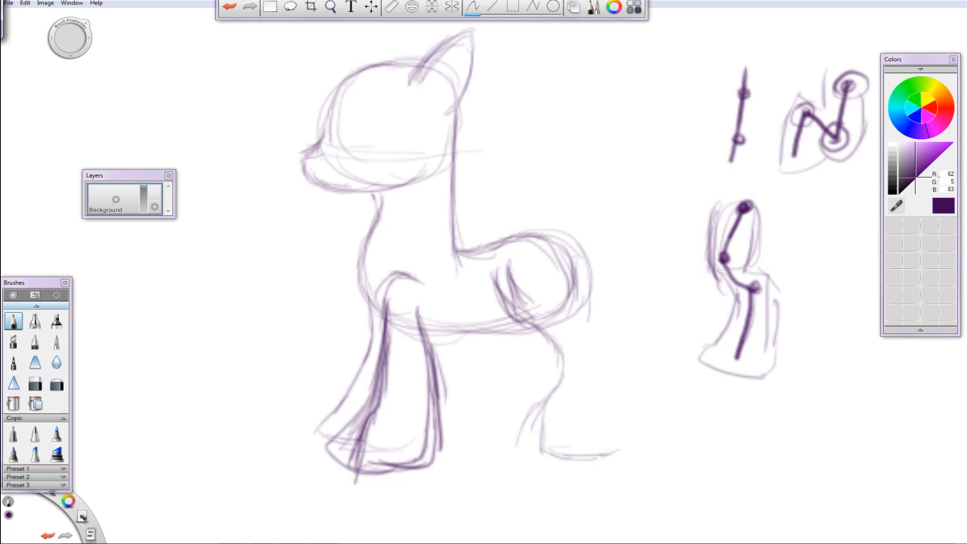
- Outline the far hind leg and doodle an angular leg shape near the top
drag(536, 234, 578, 328)
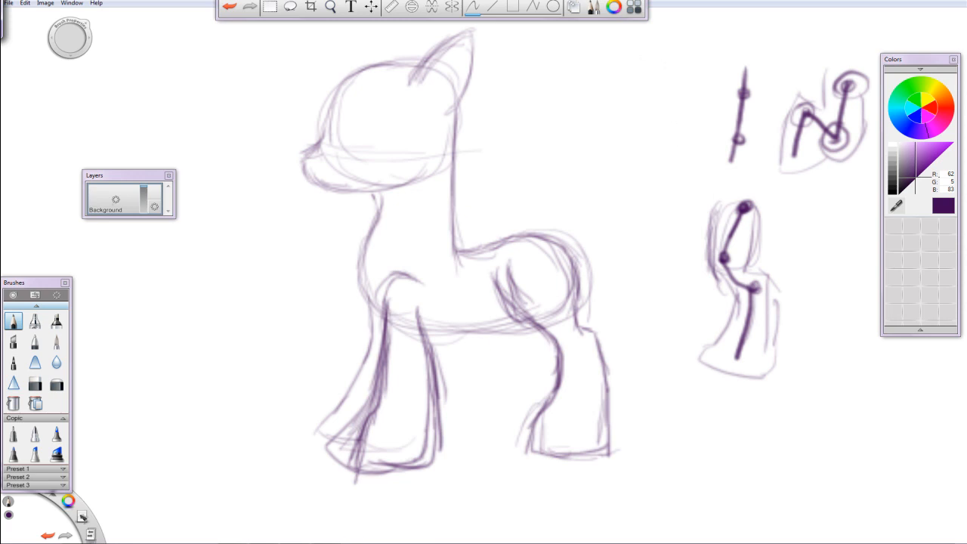
drag(642, 49, 646, 155)
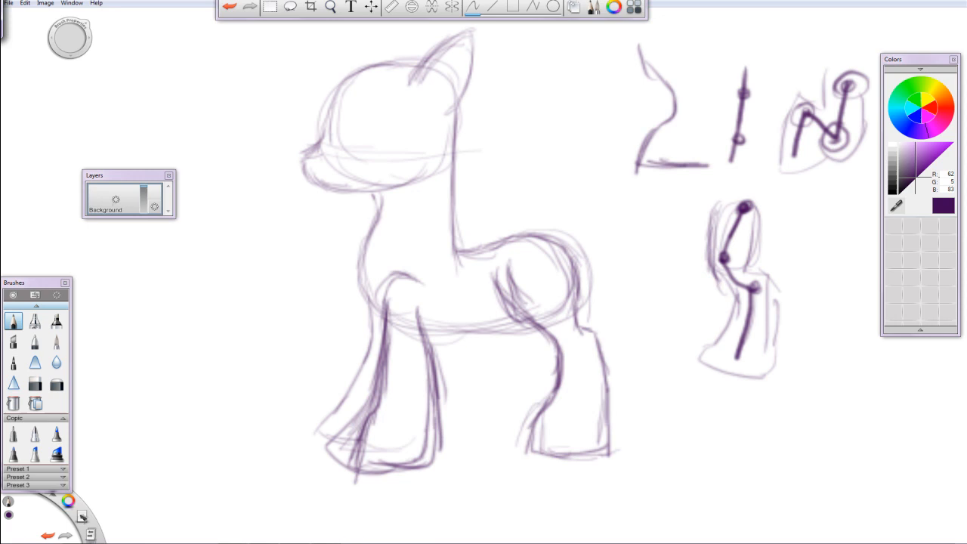
- Add more hoof reference doodles at the top and ink the ear boldly in dark purple
drag(699, 91, 706, 155)
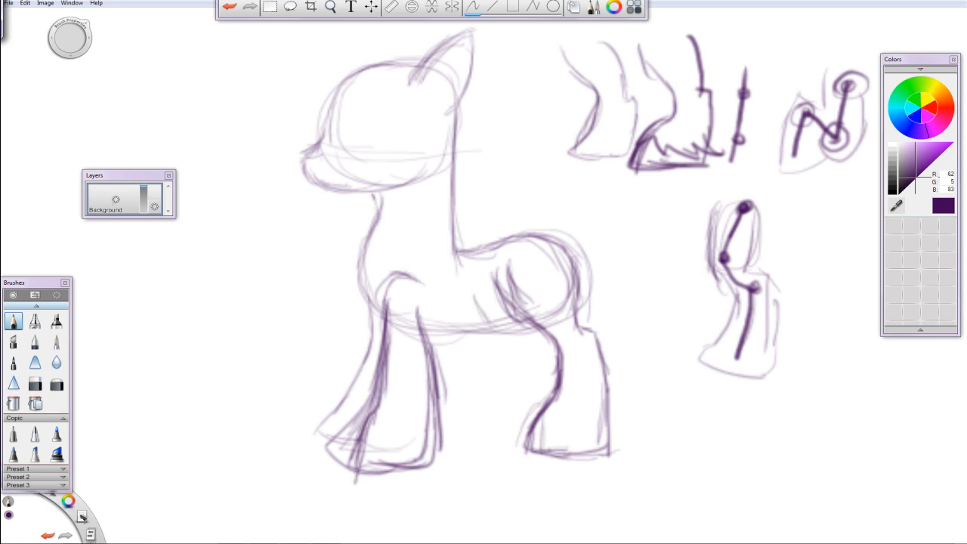
drag(499, 310, 498, 423)
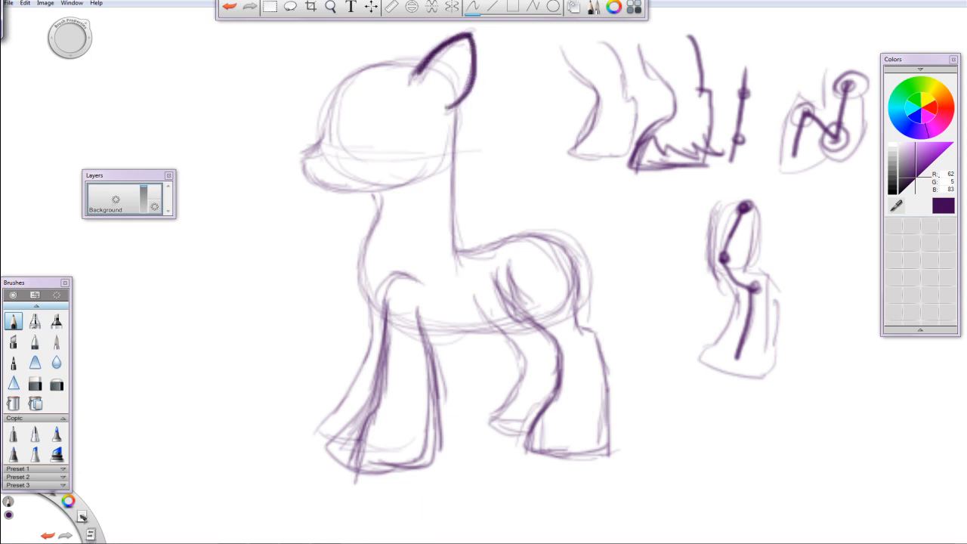
- Ink the head top, face and muzzle, neck back, chest, and both forelegs in bold strokes
drag(355, 79, 419, 64)
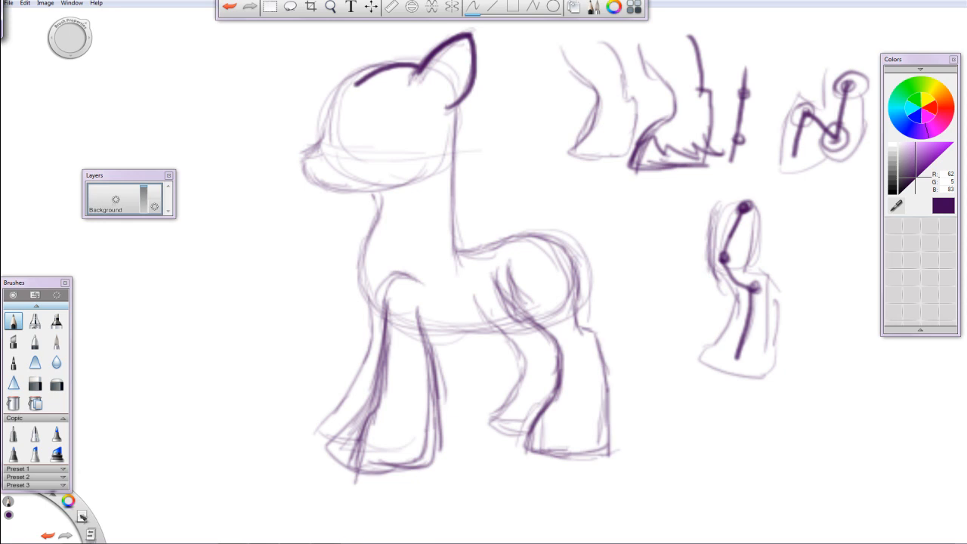
drag(352, 85, 321, 174)
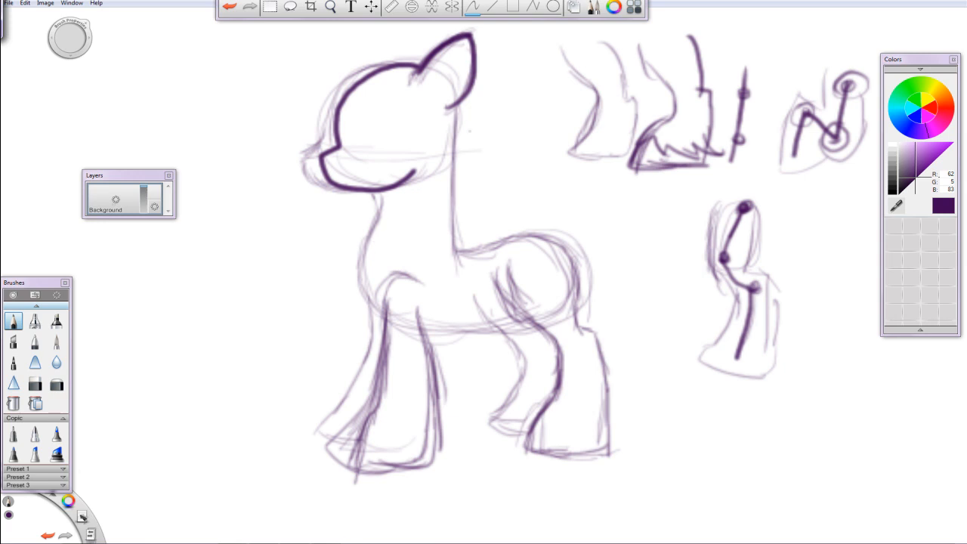
drag(454, 110, 453, 219)
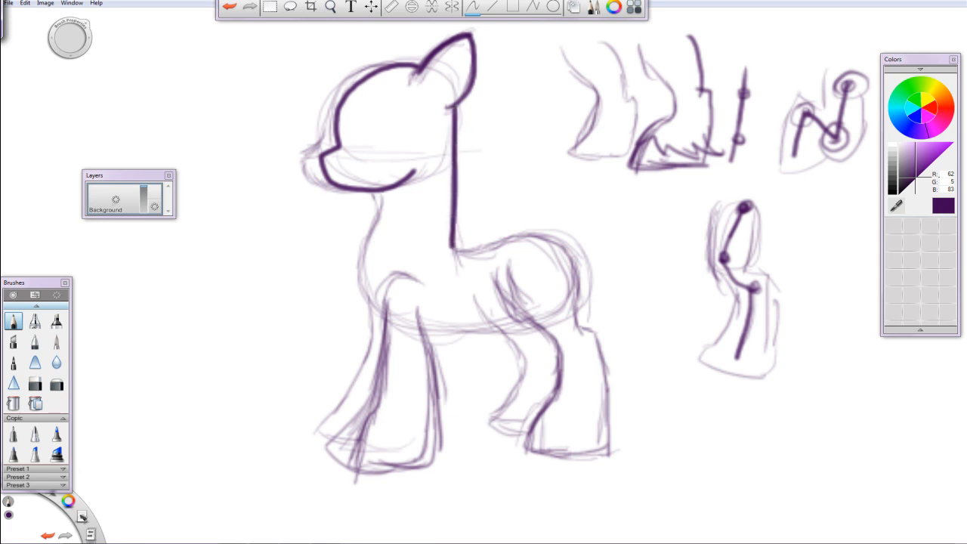
drag(382, 197, 385, 302)
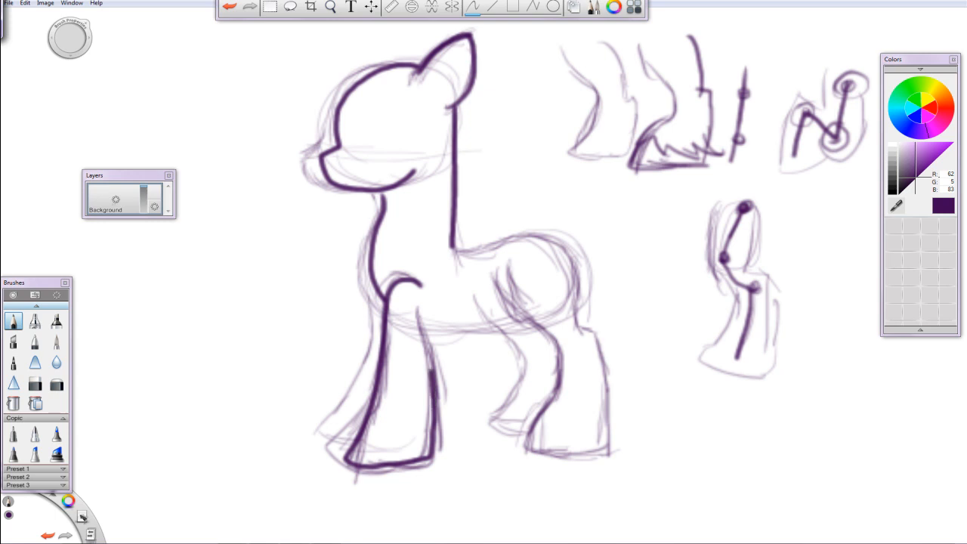
drag(421, 306, 429, 370)
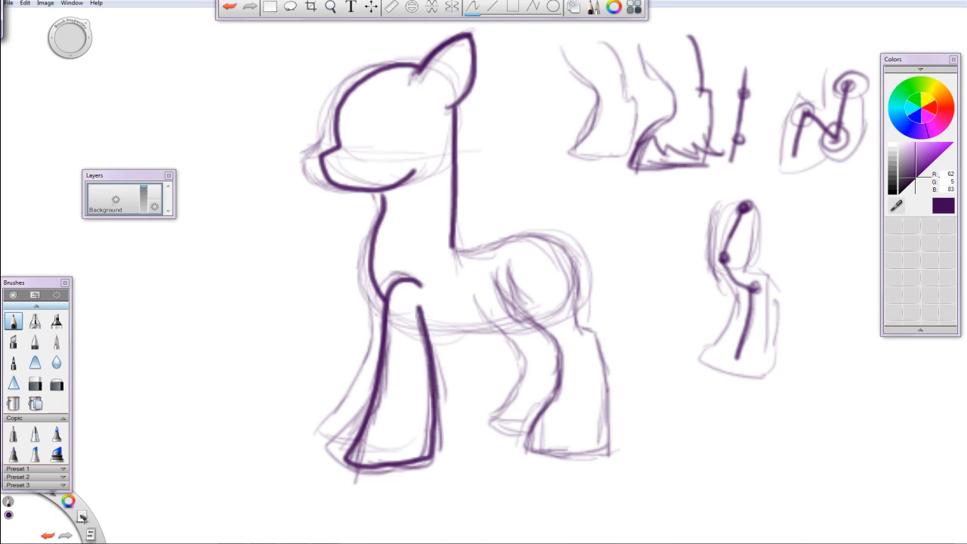
drag(376, 285, 324, 397)
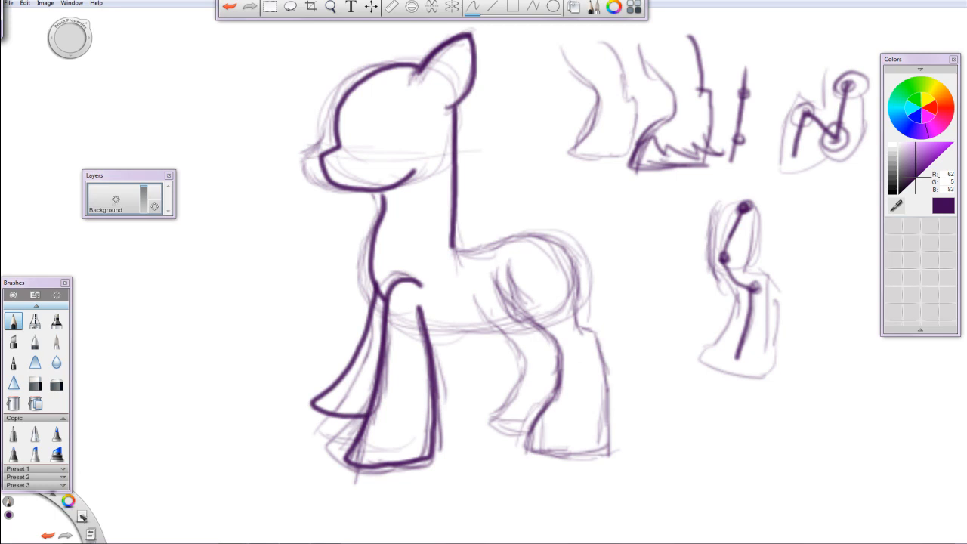
- Ink bold dark purple strokes along the belly, back, rump and both edges of the near hind leg
drag(493, 283, 563, 355)
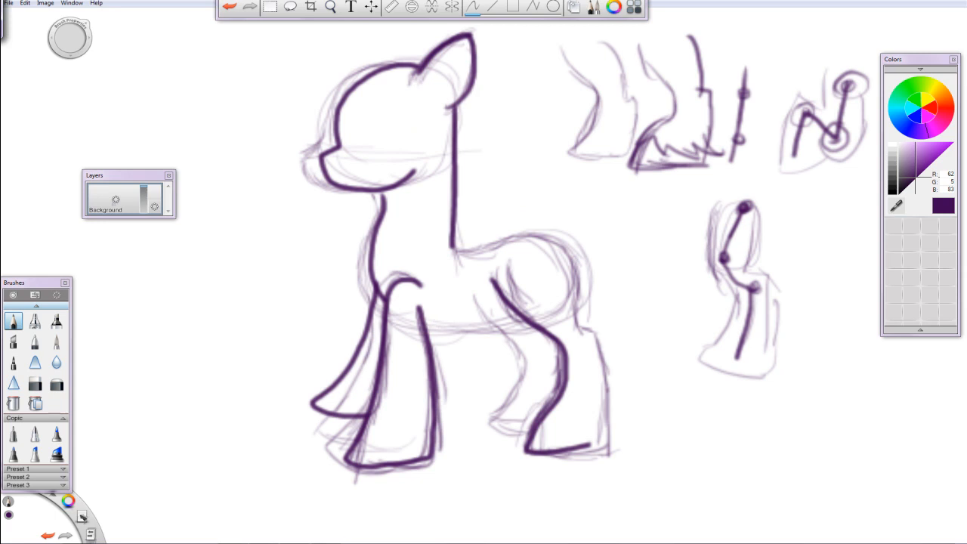
drag(431, 328, 518, 318)
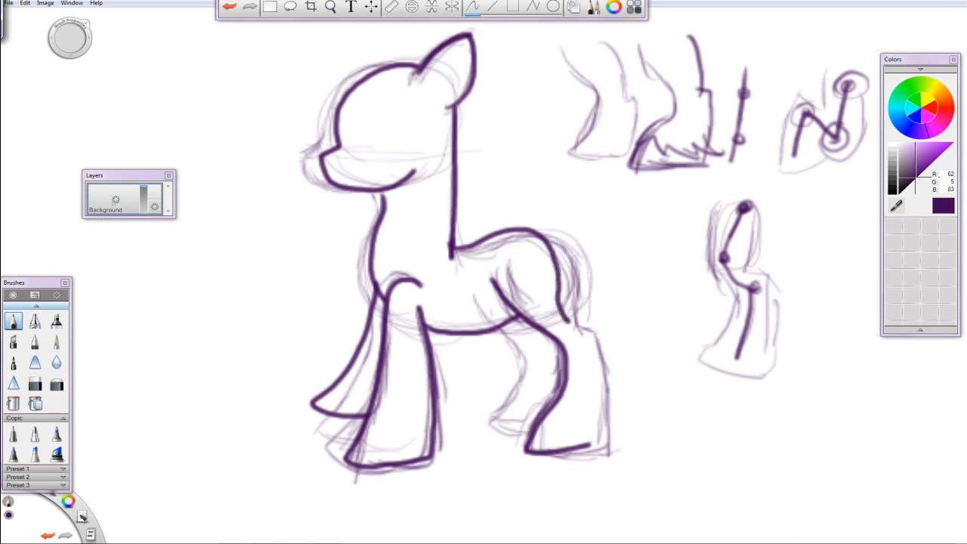
drag(575, 313, 599, 430)
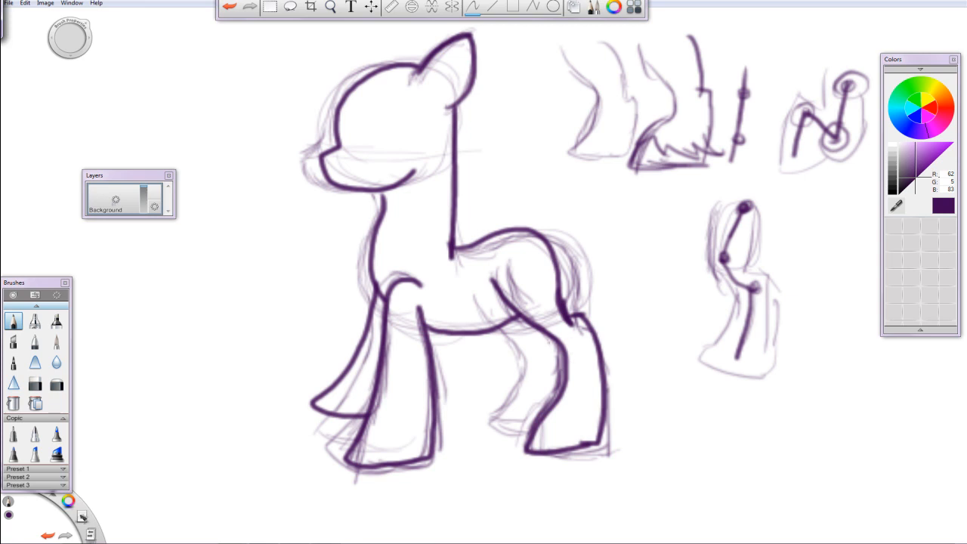
drag(546, 333, 542, 412)
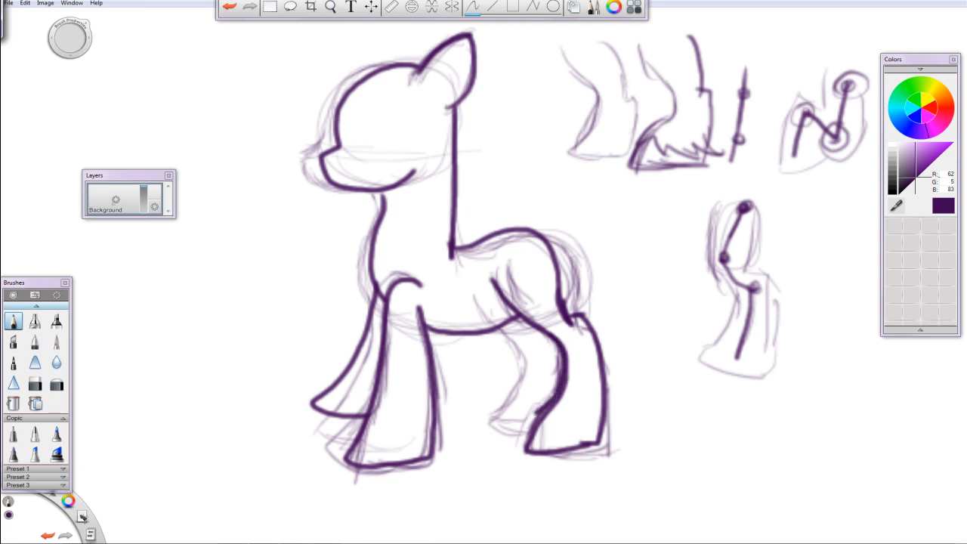